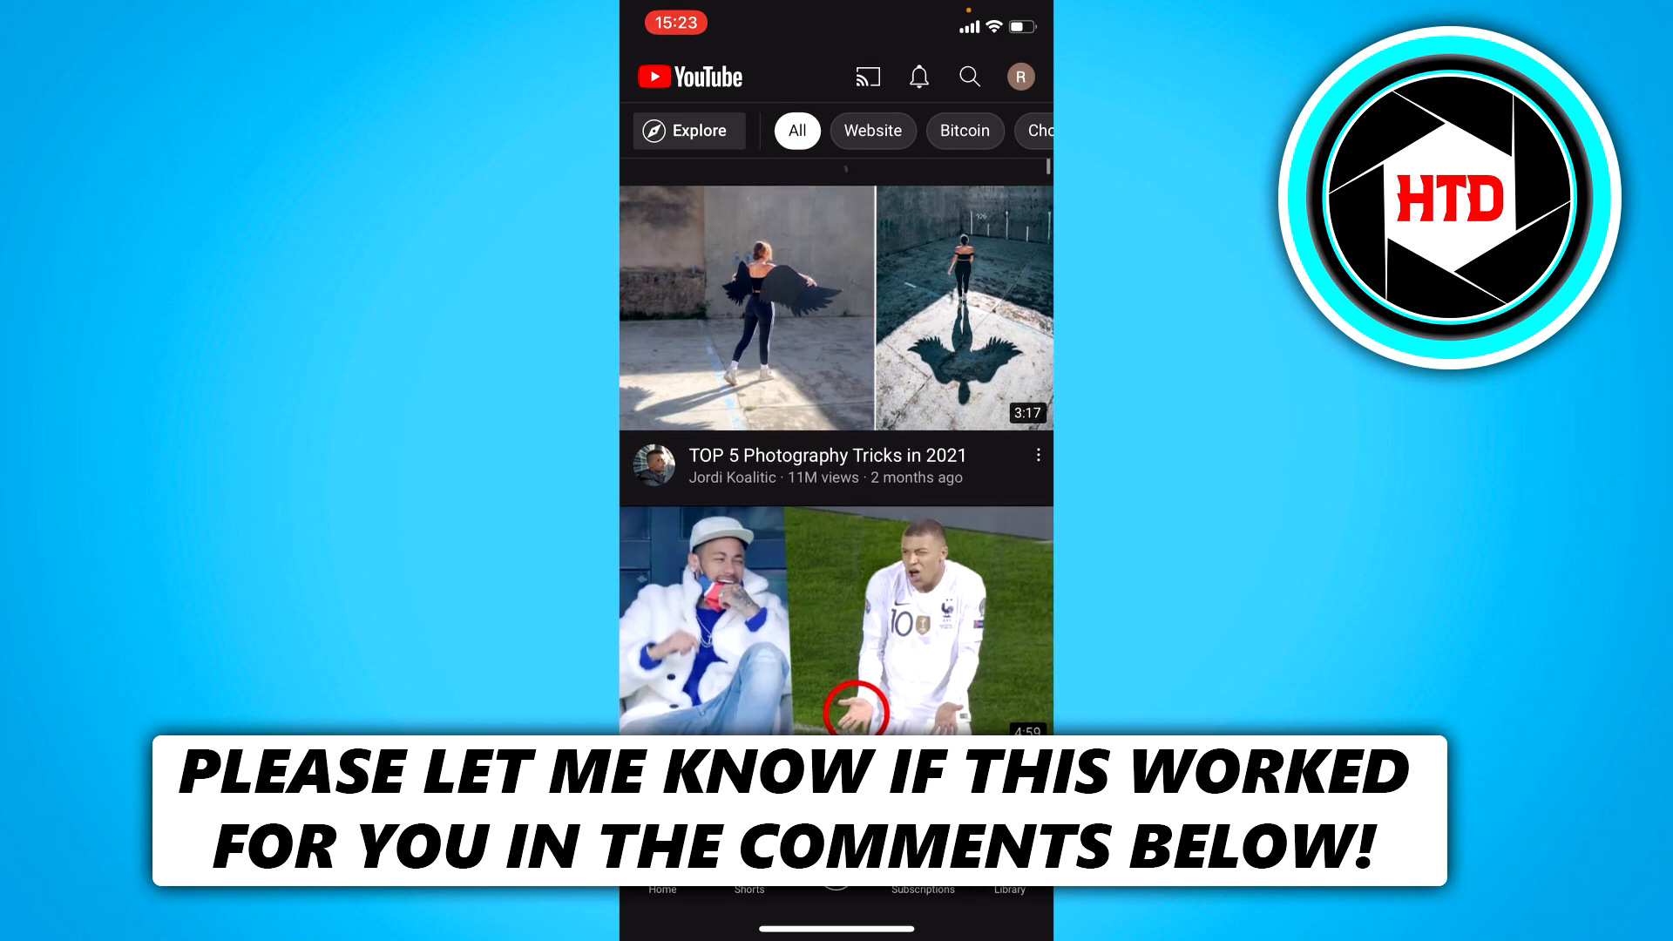
Leave the YouTube app and load youtube.com's home feed in Safari.
scroll("up", 3)
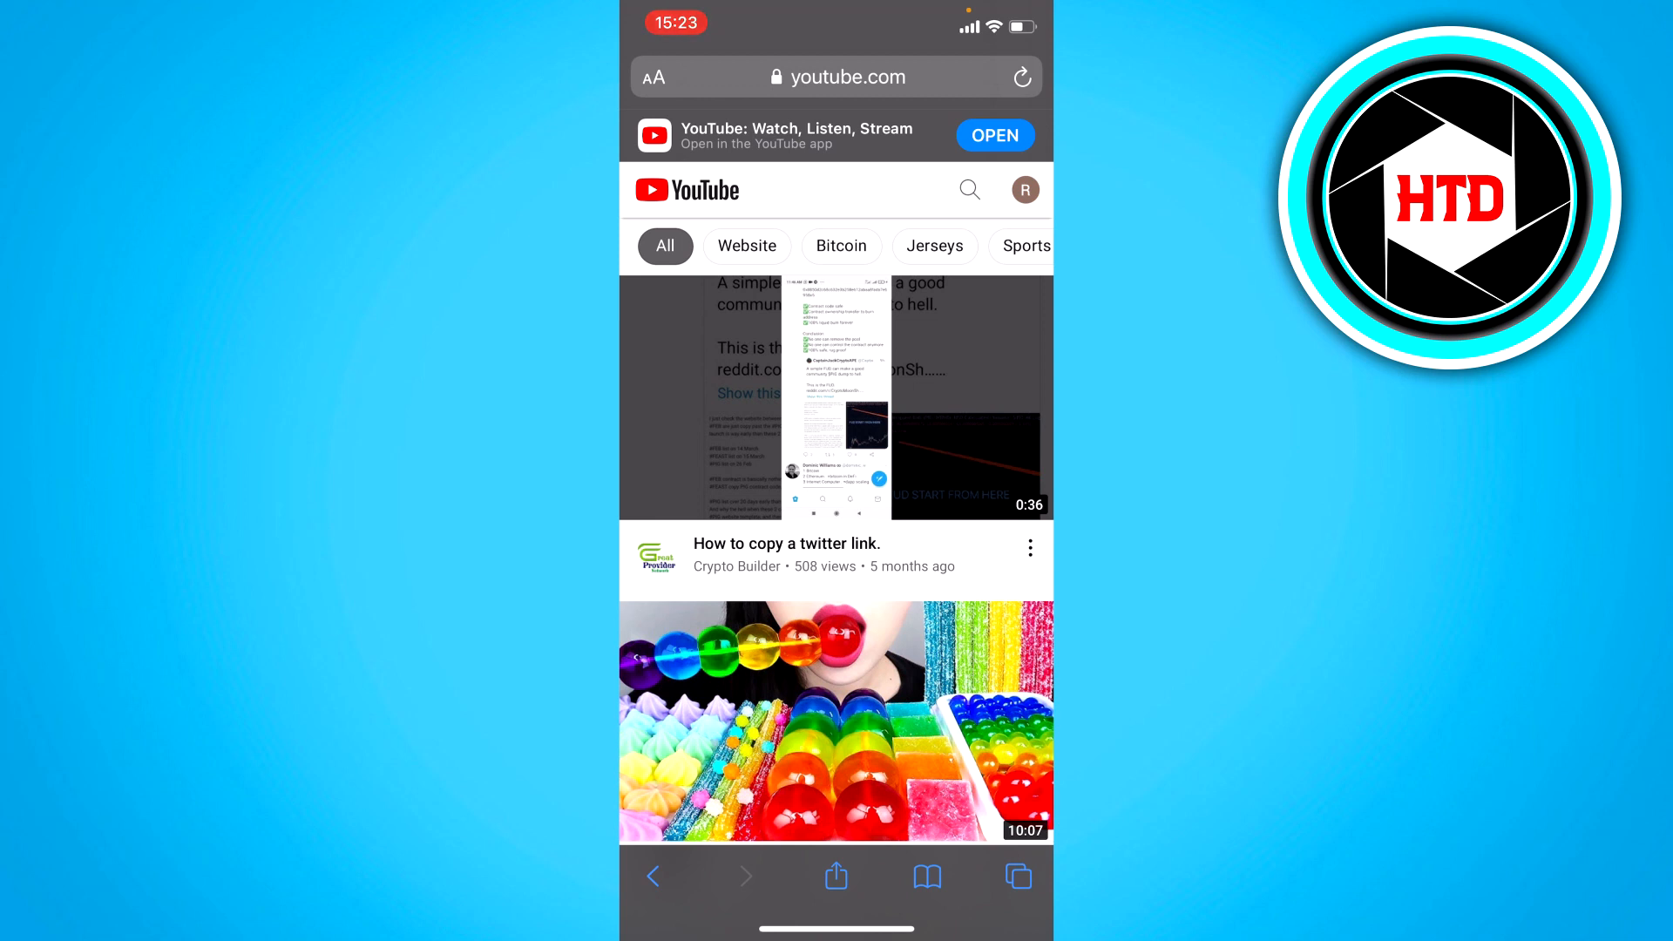
Use Safari's aA menu to request the desktop website for youtube.com.
scroll("down", 3)
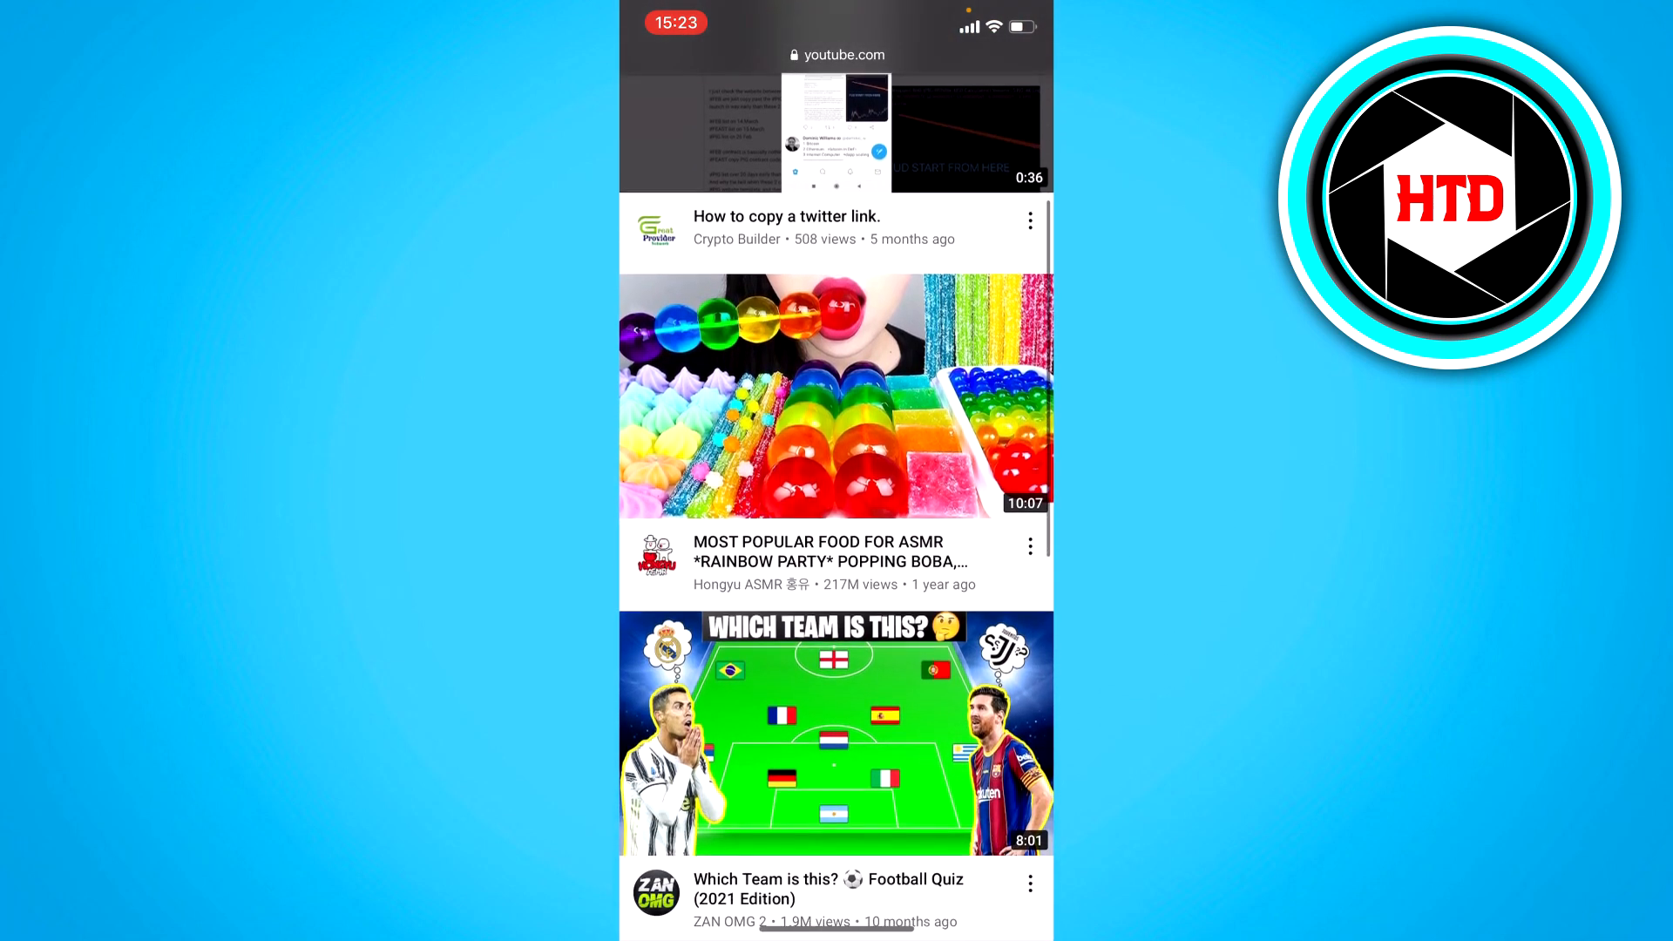
scroll("down", 3)
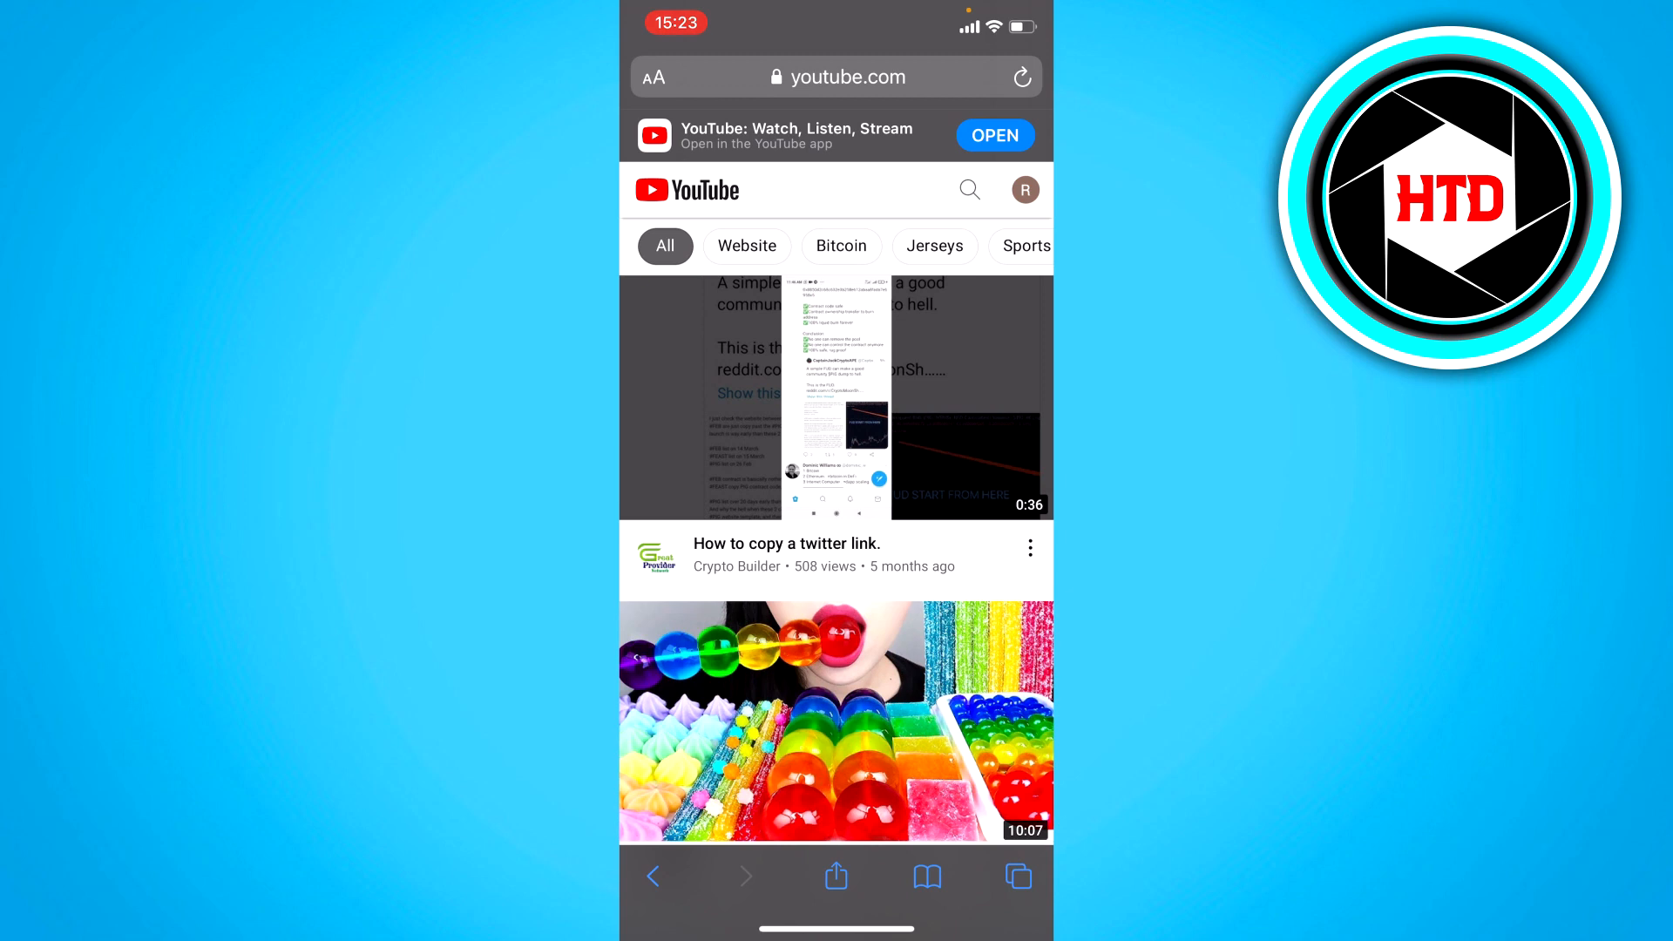
left_click(651, 77)
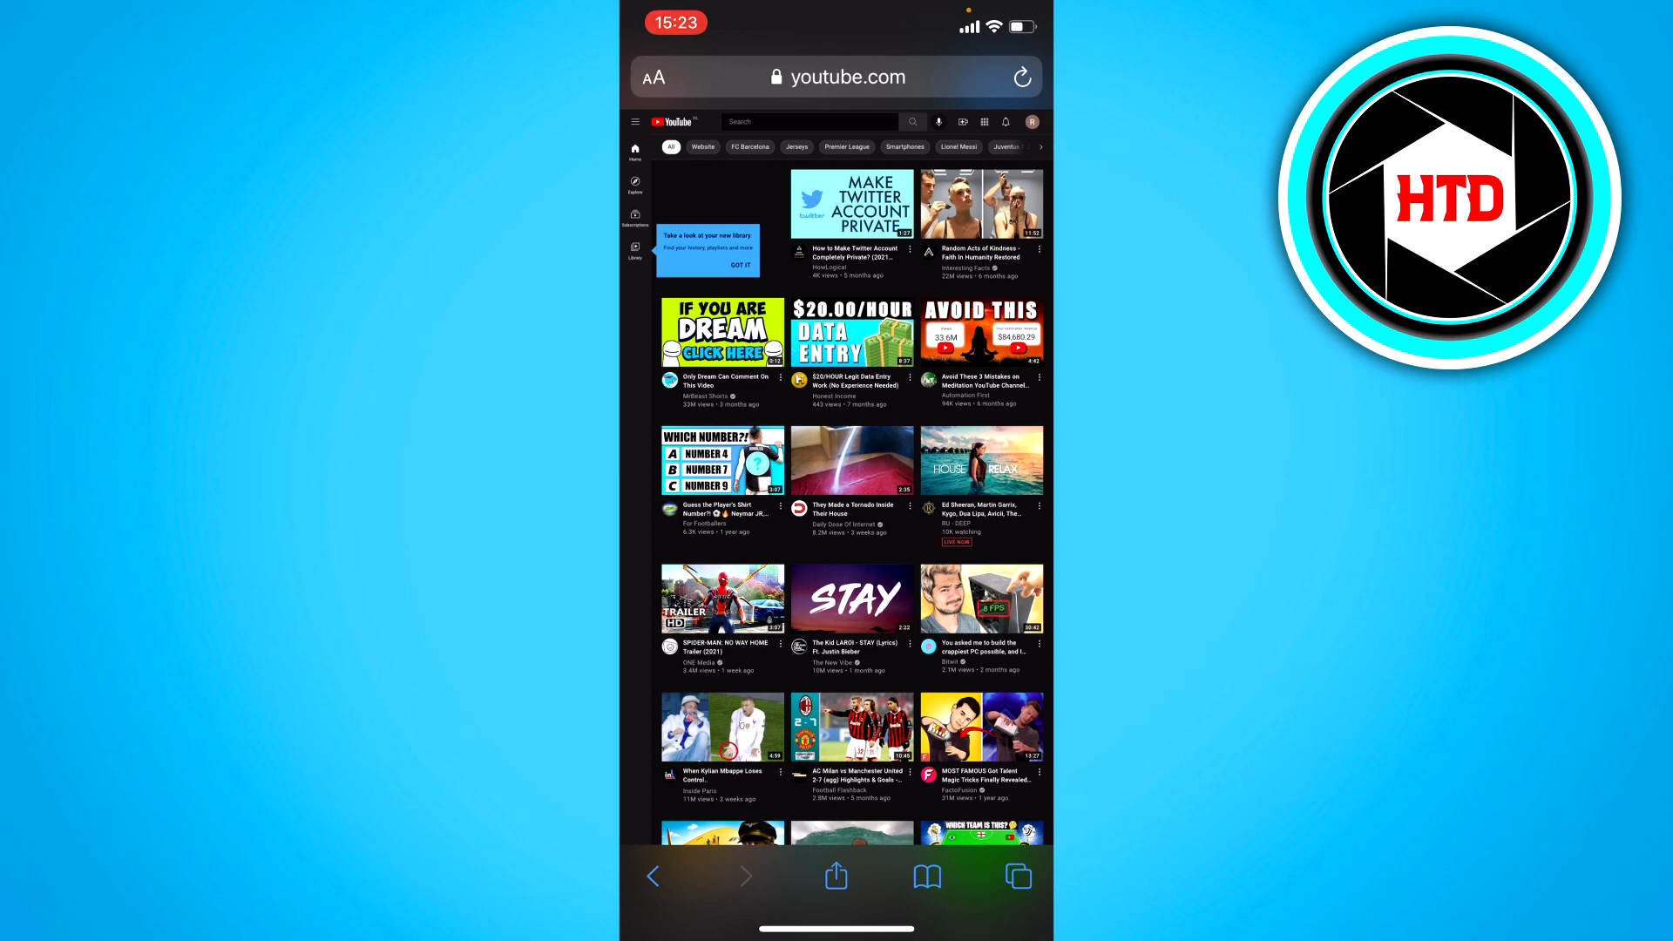
Zoom into the page top and open the profile avatar's account menu.
scroll("down", 3)
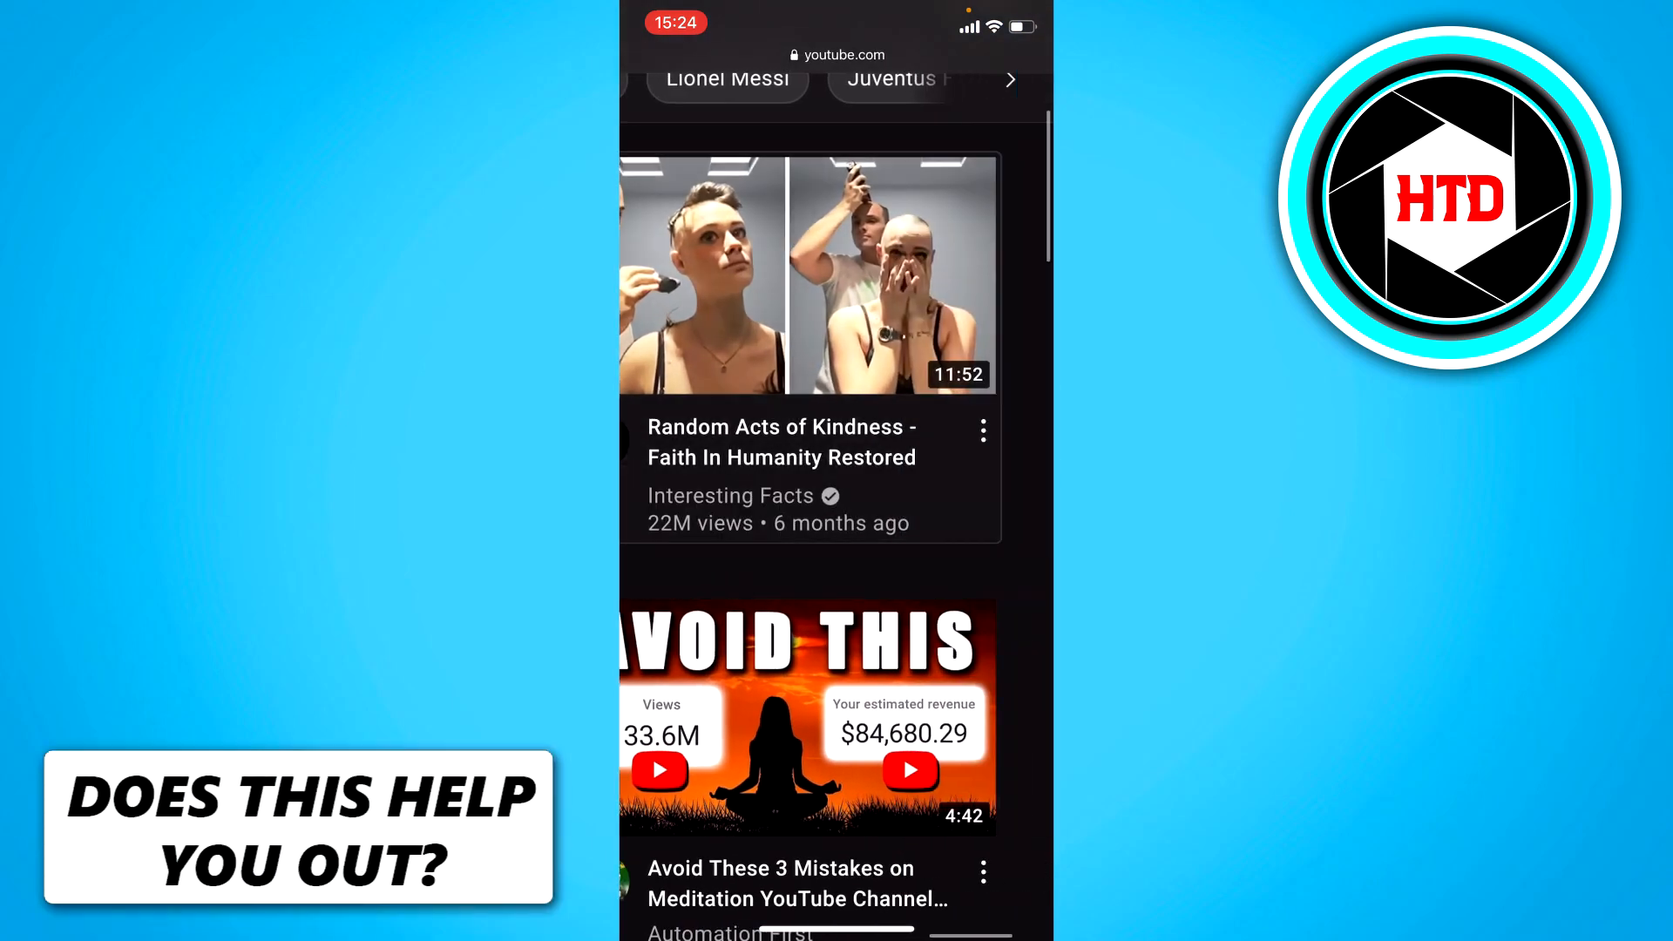
scroll("down", 3)
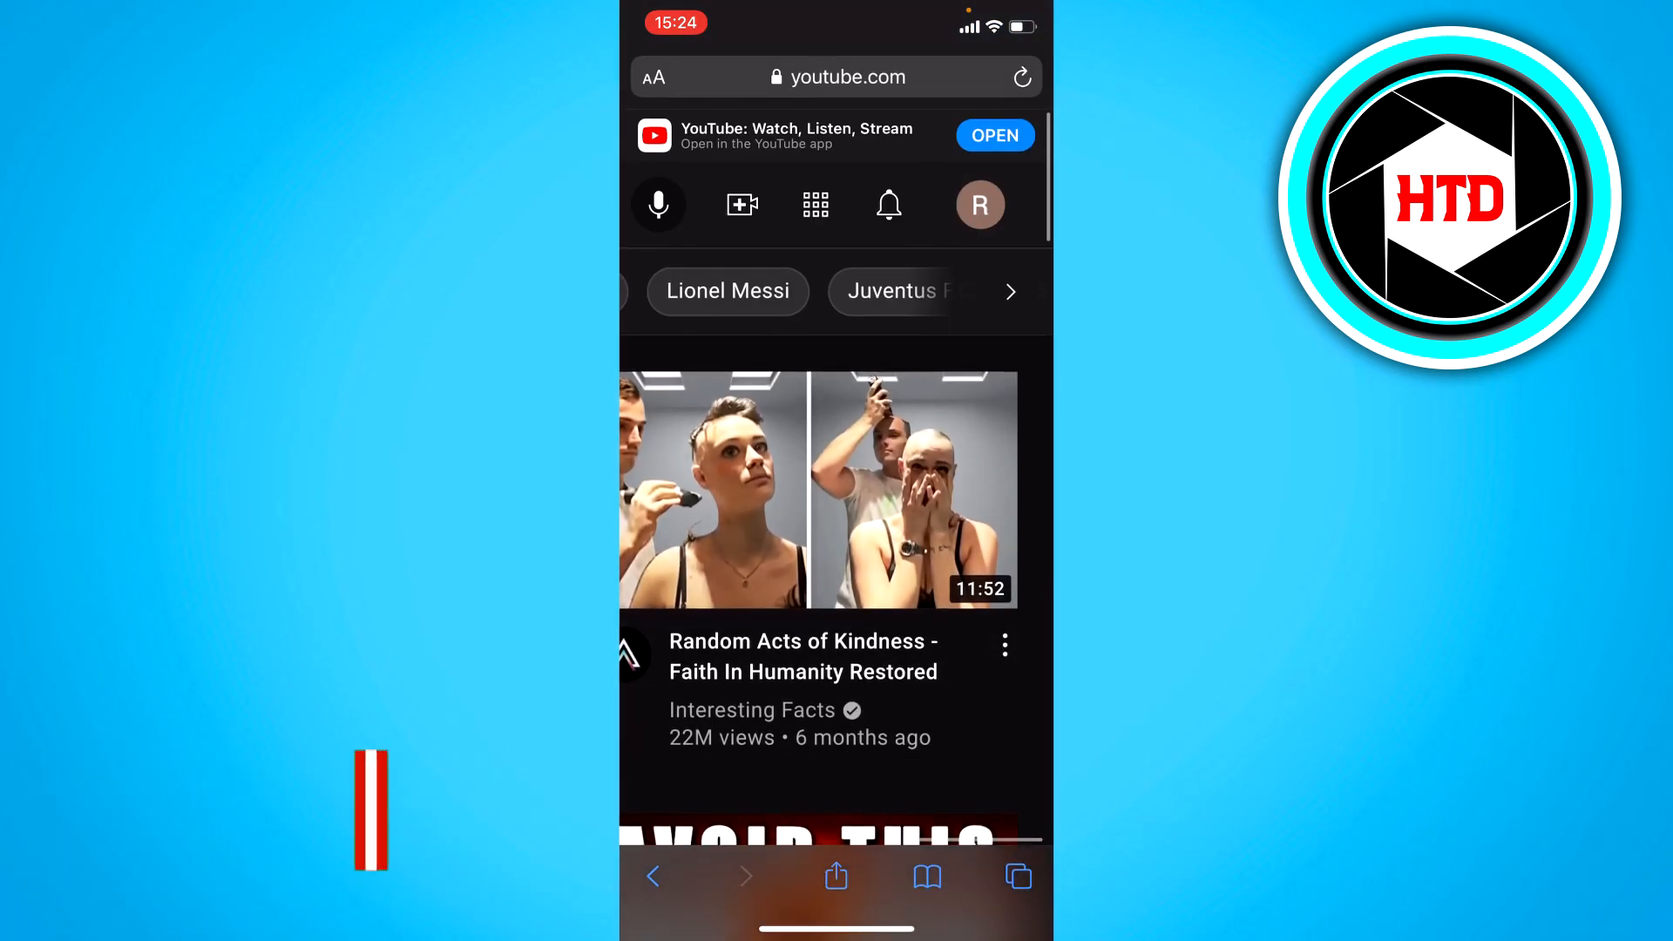
left_click(979, 205)
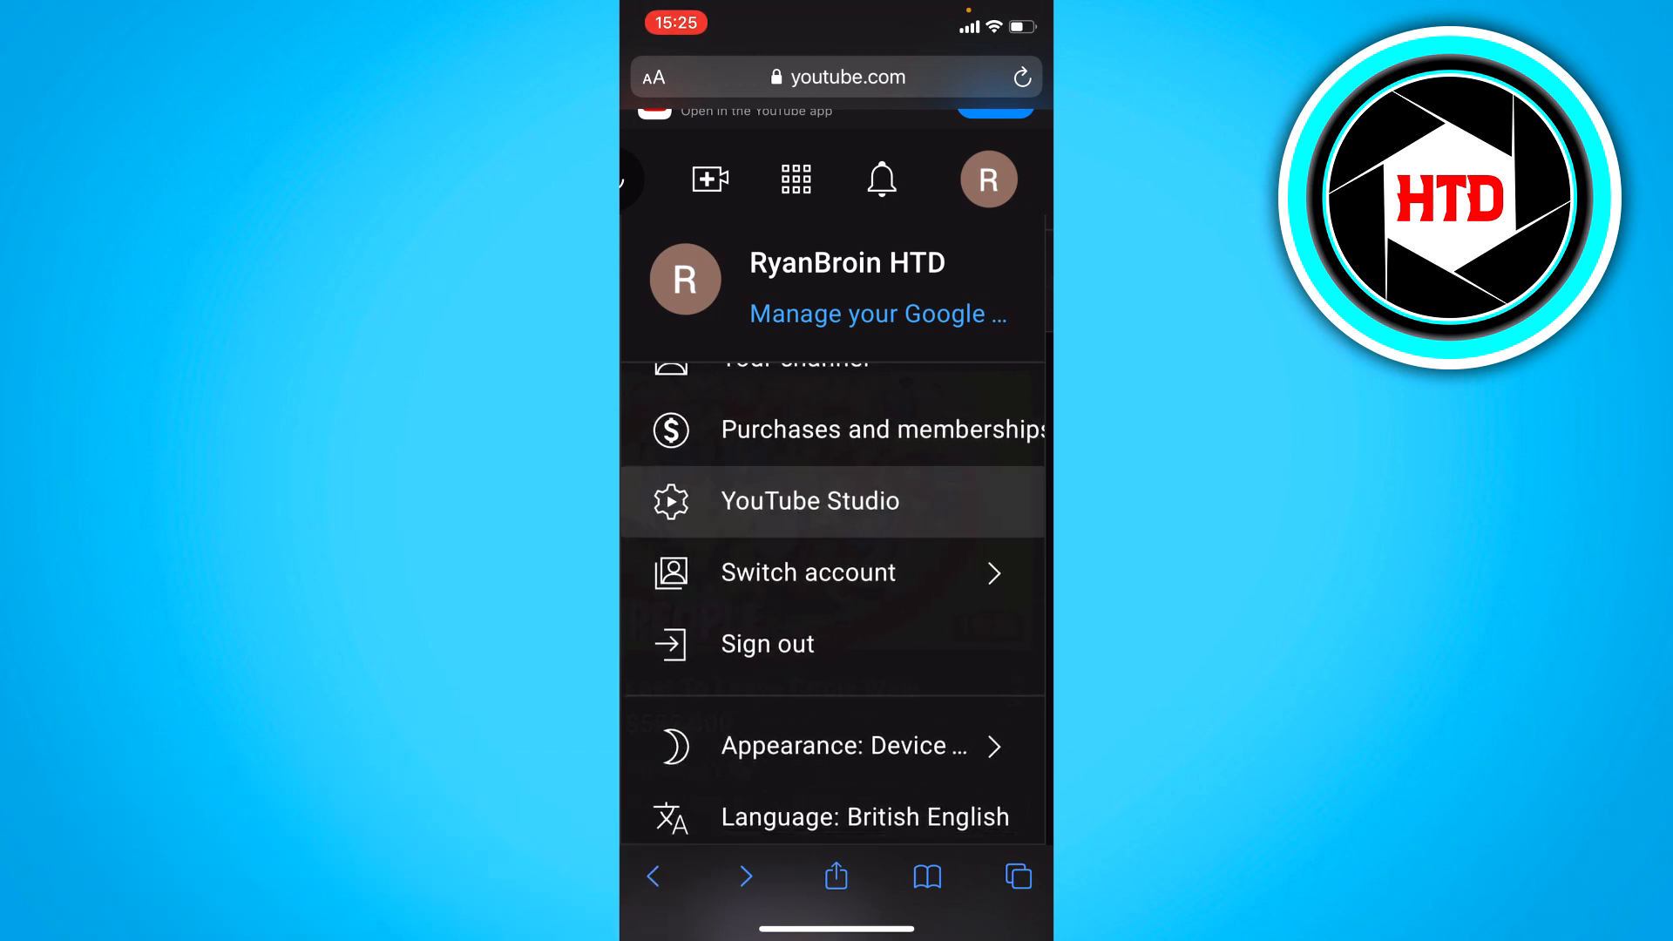
Choose YouTube Studio from the account menu, landing on the account settings page.
left_click(809, 500)
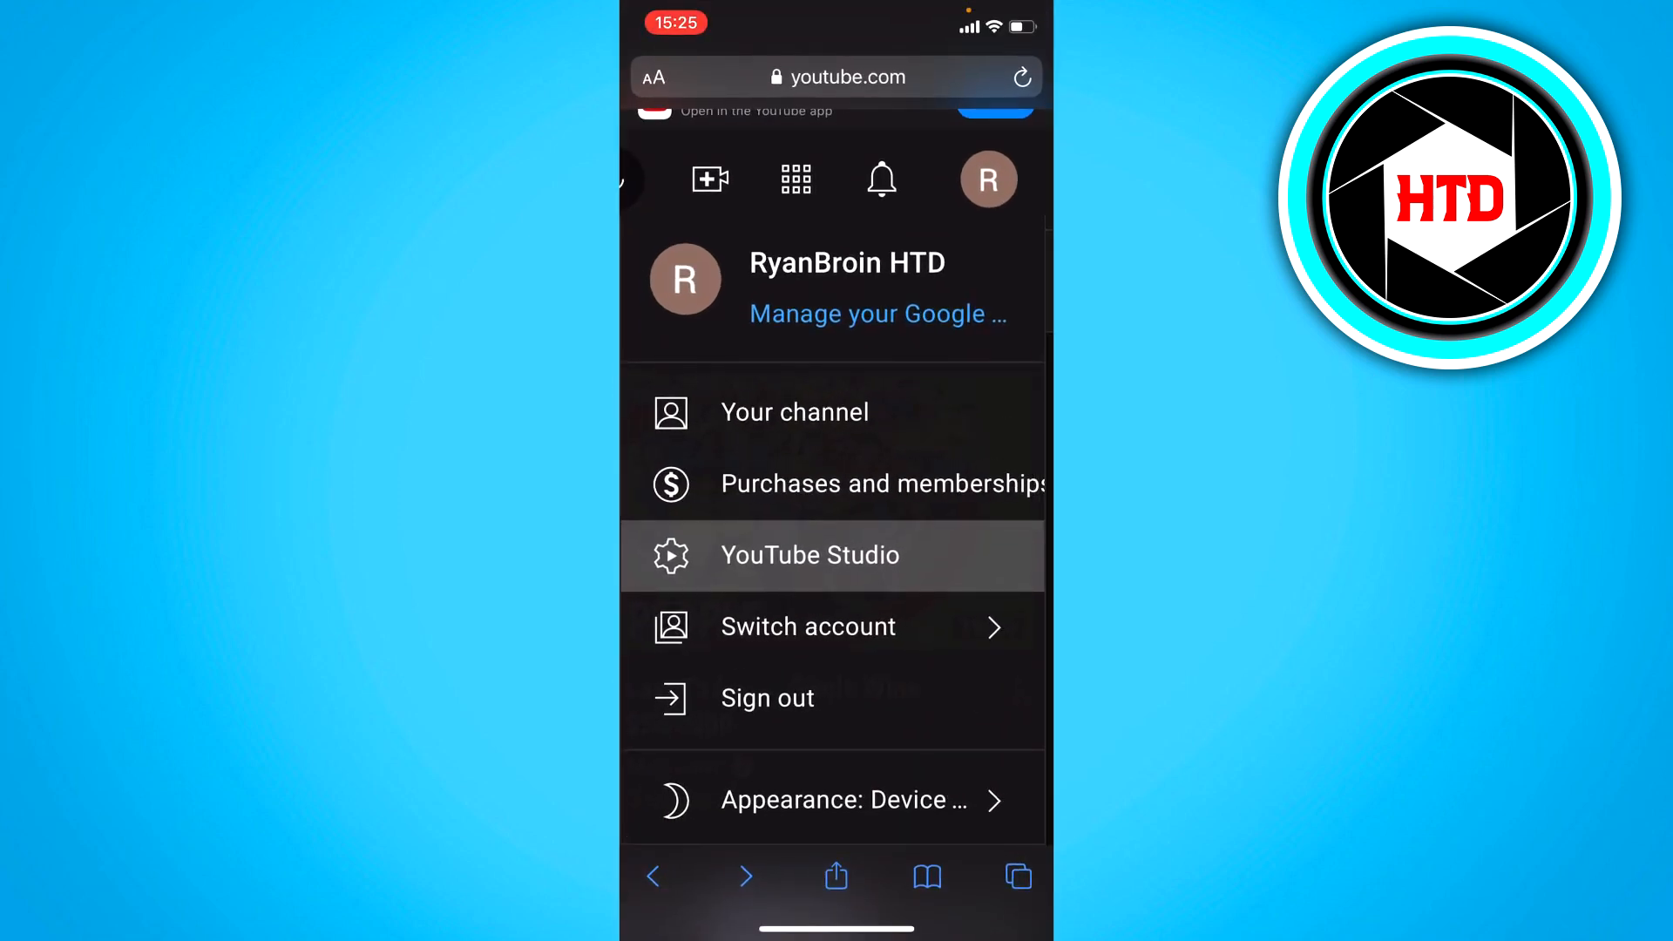
scroll("down", 3)
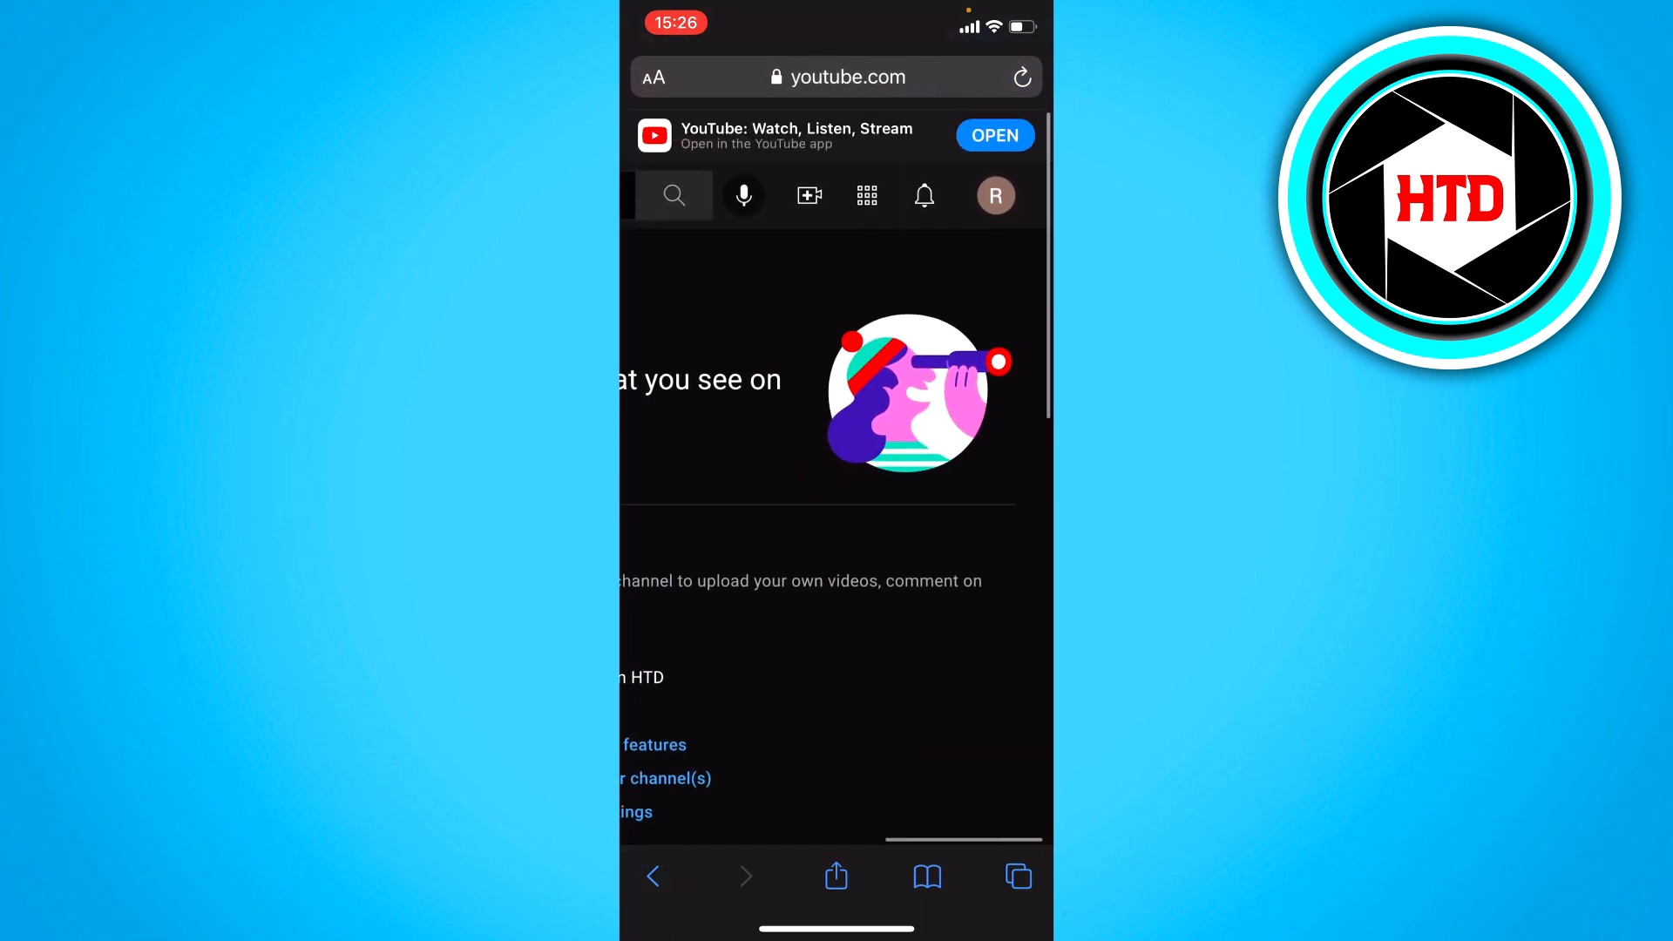
Wait for studio.youtube.com to load the channel dashboard.
scroll("down", 3)
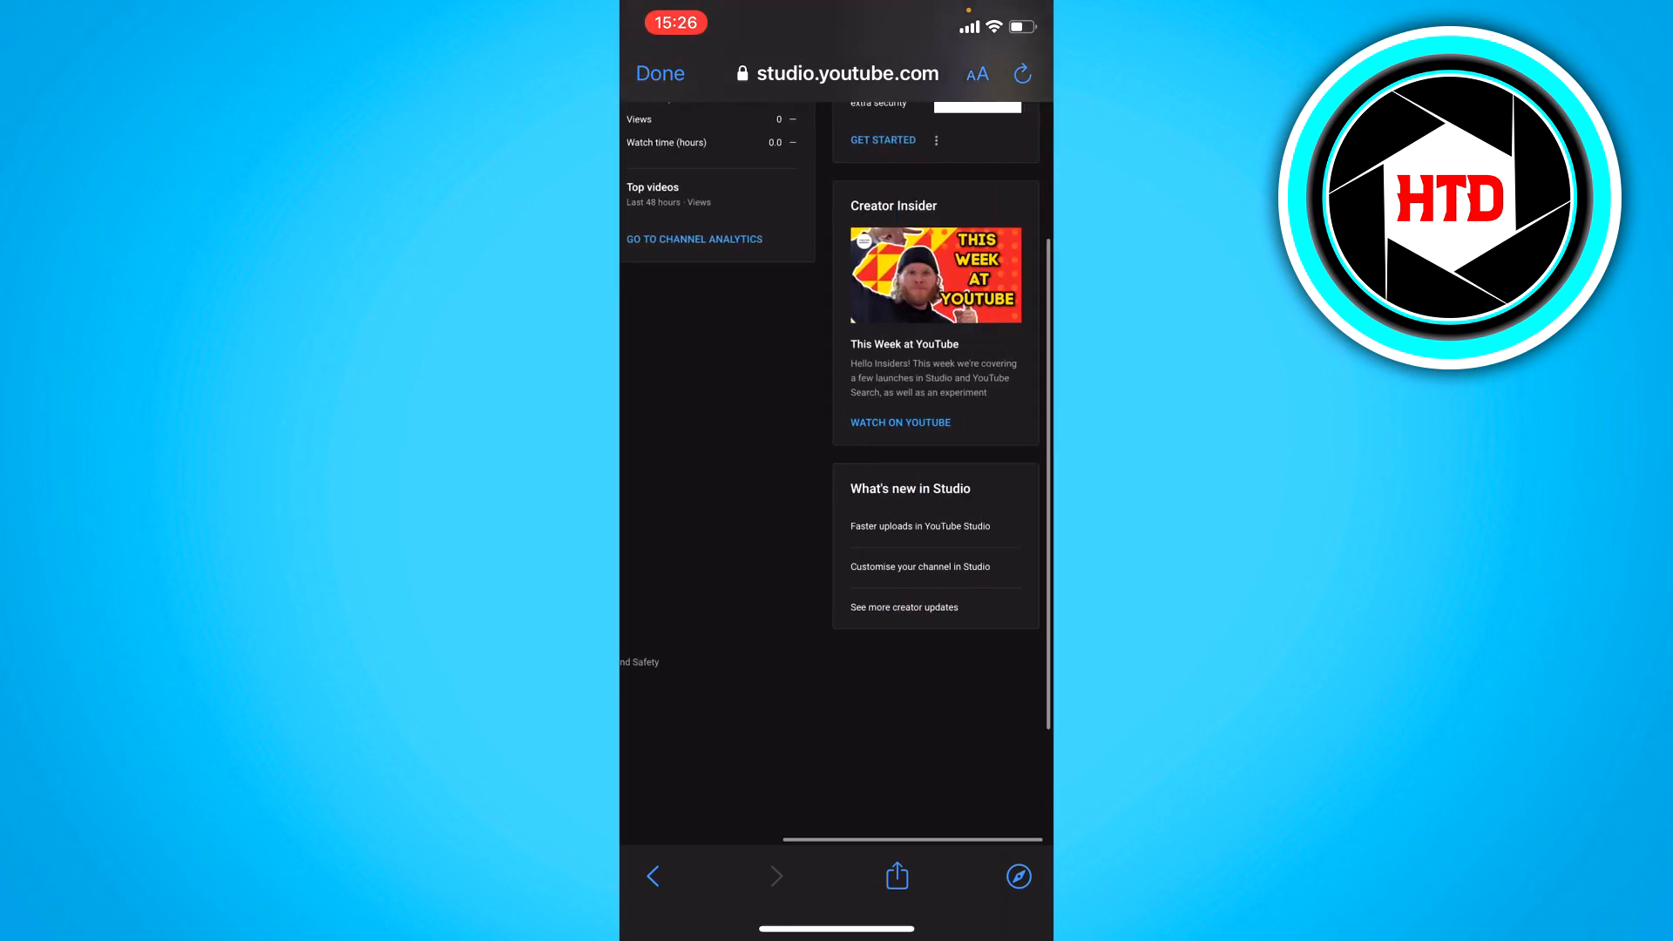
Open See all on the New subscribers card for the past 90 days.
scroll("up", 3)
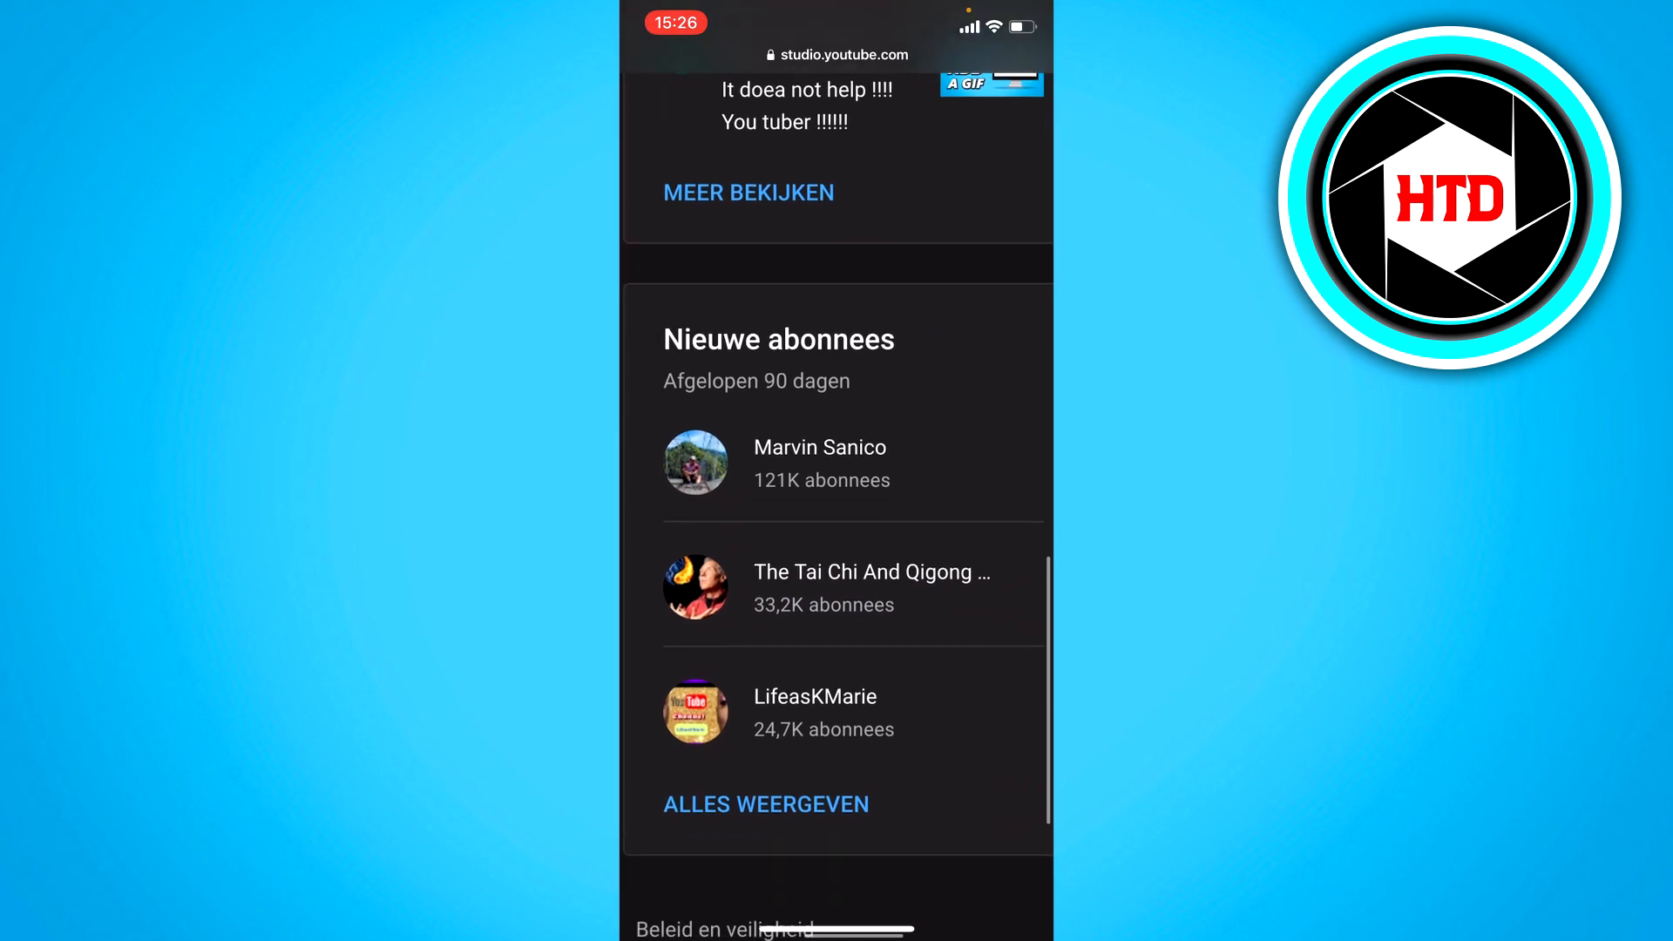
scroll("up", 3)
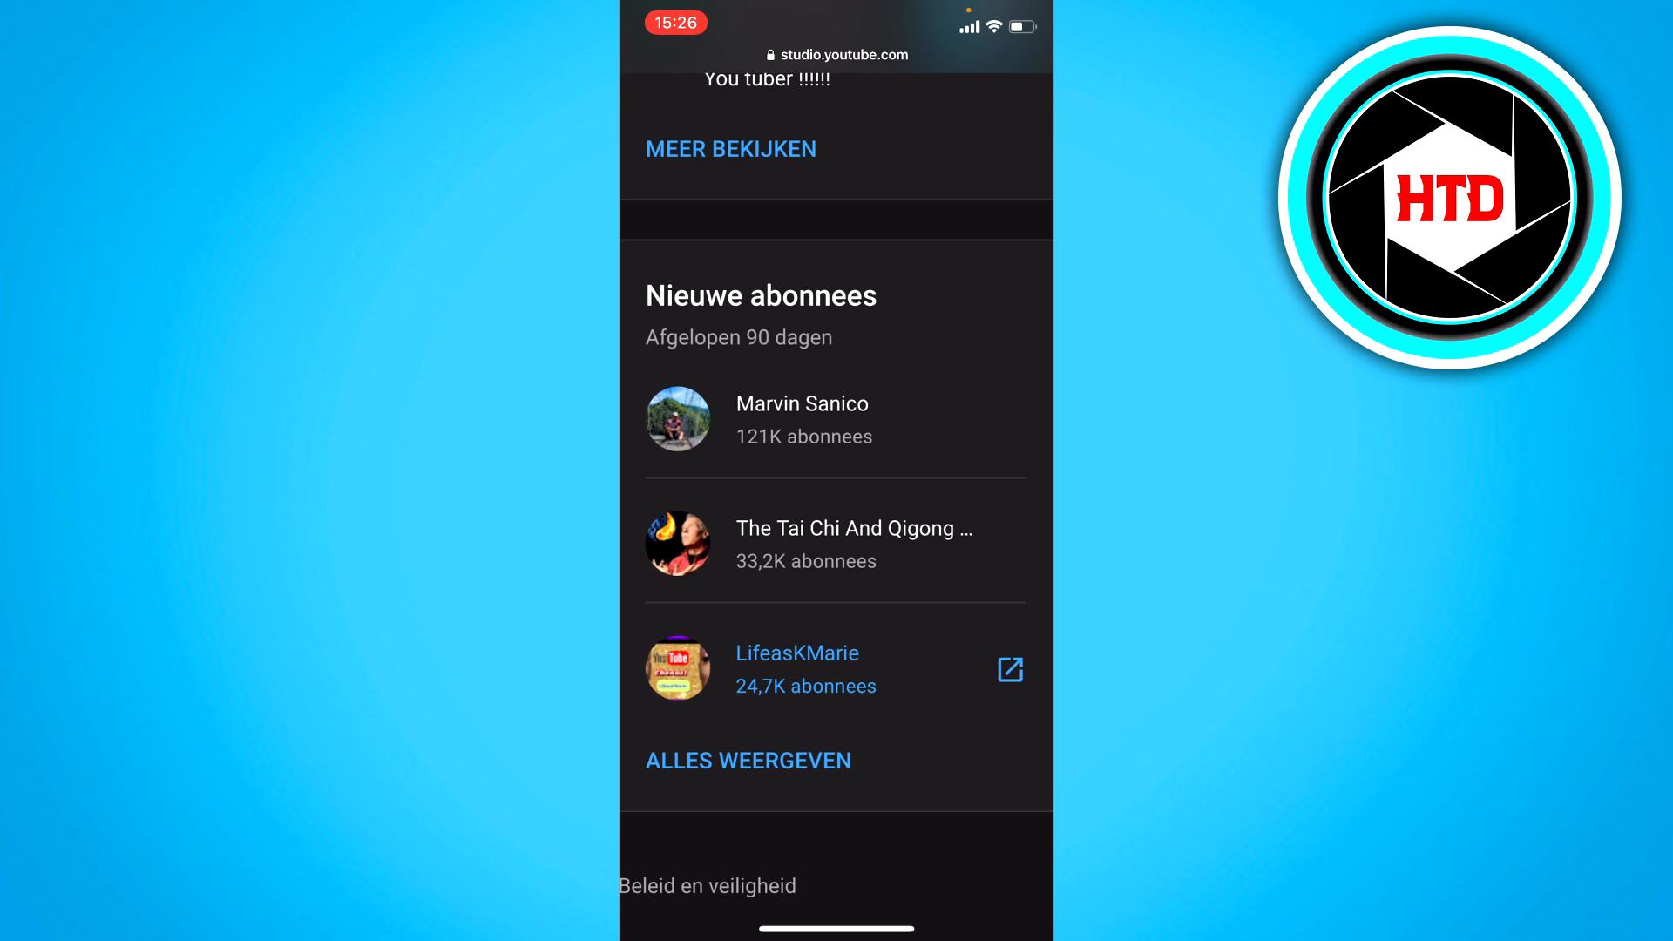
left_click(747, 761)
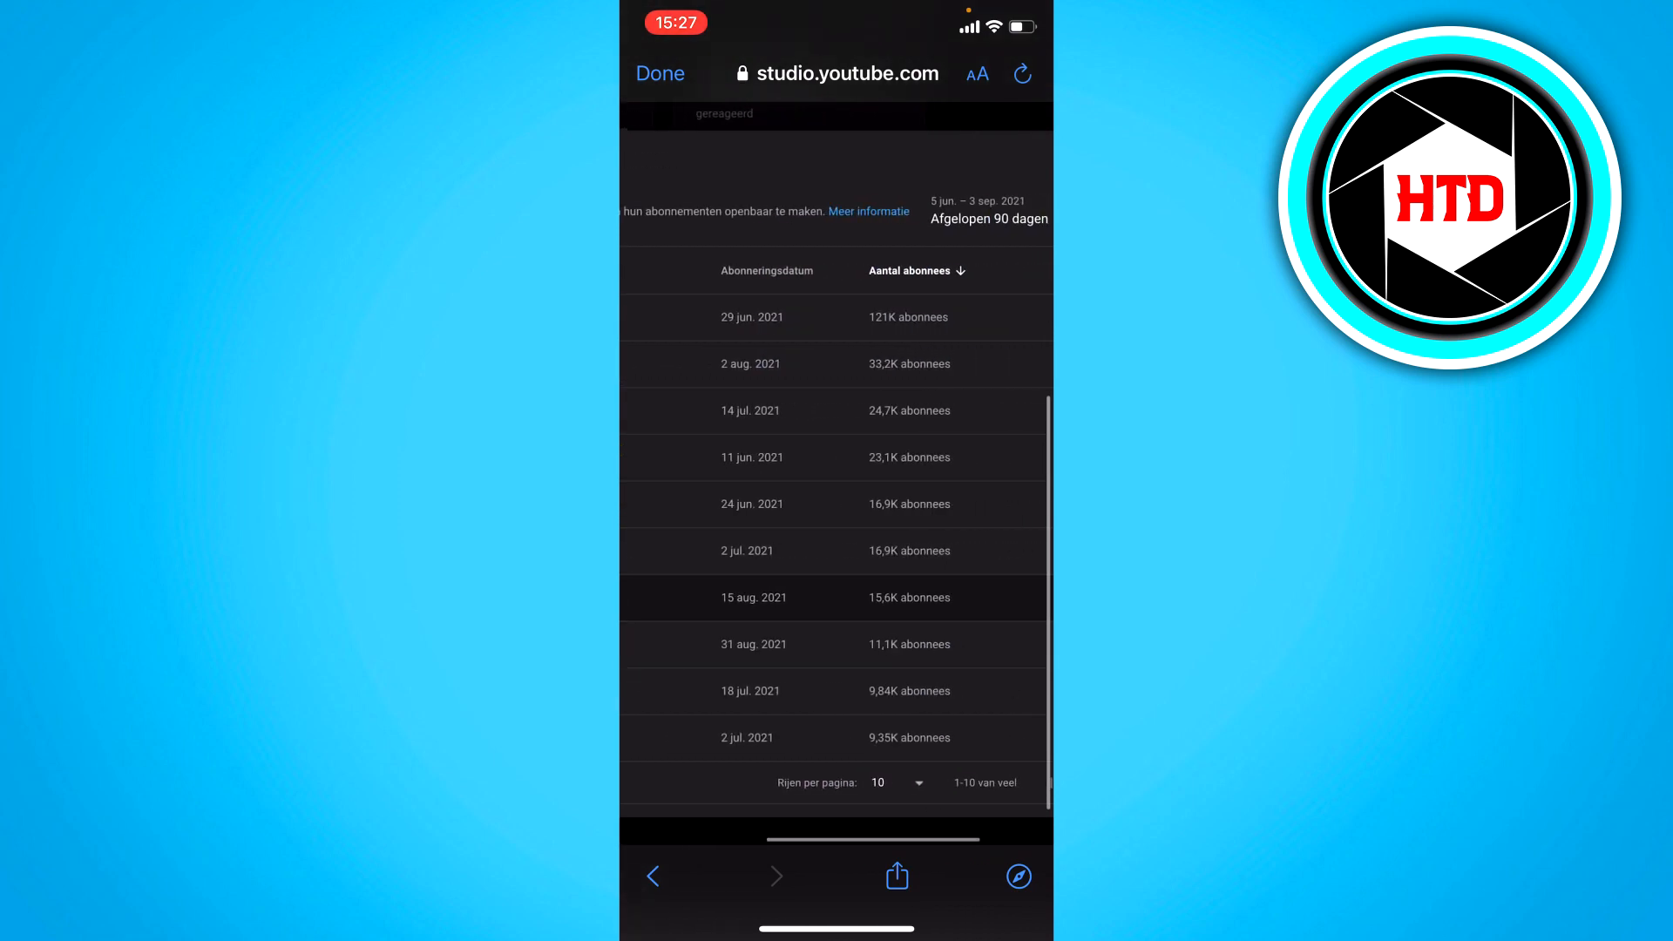
scroll("down", 3)
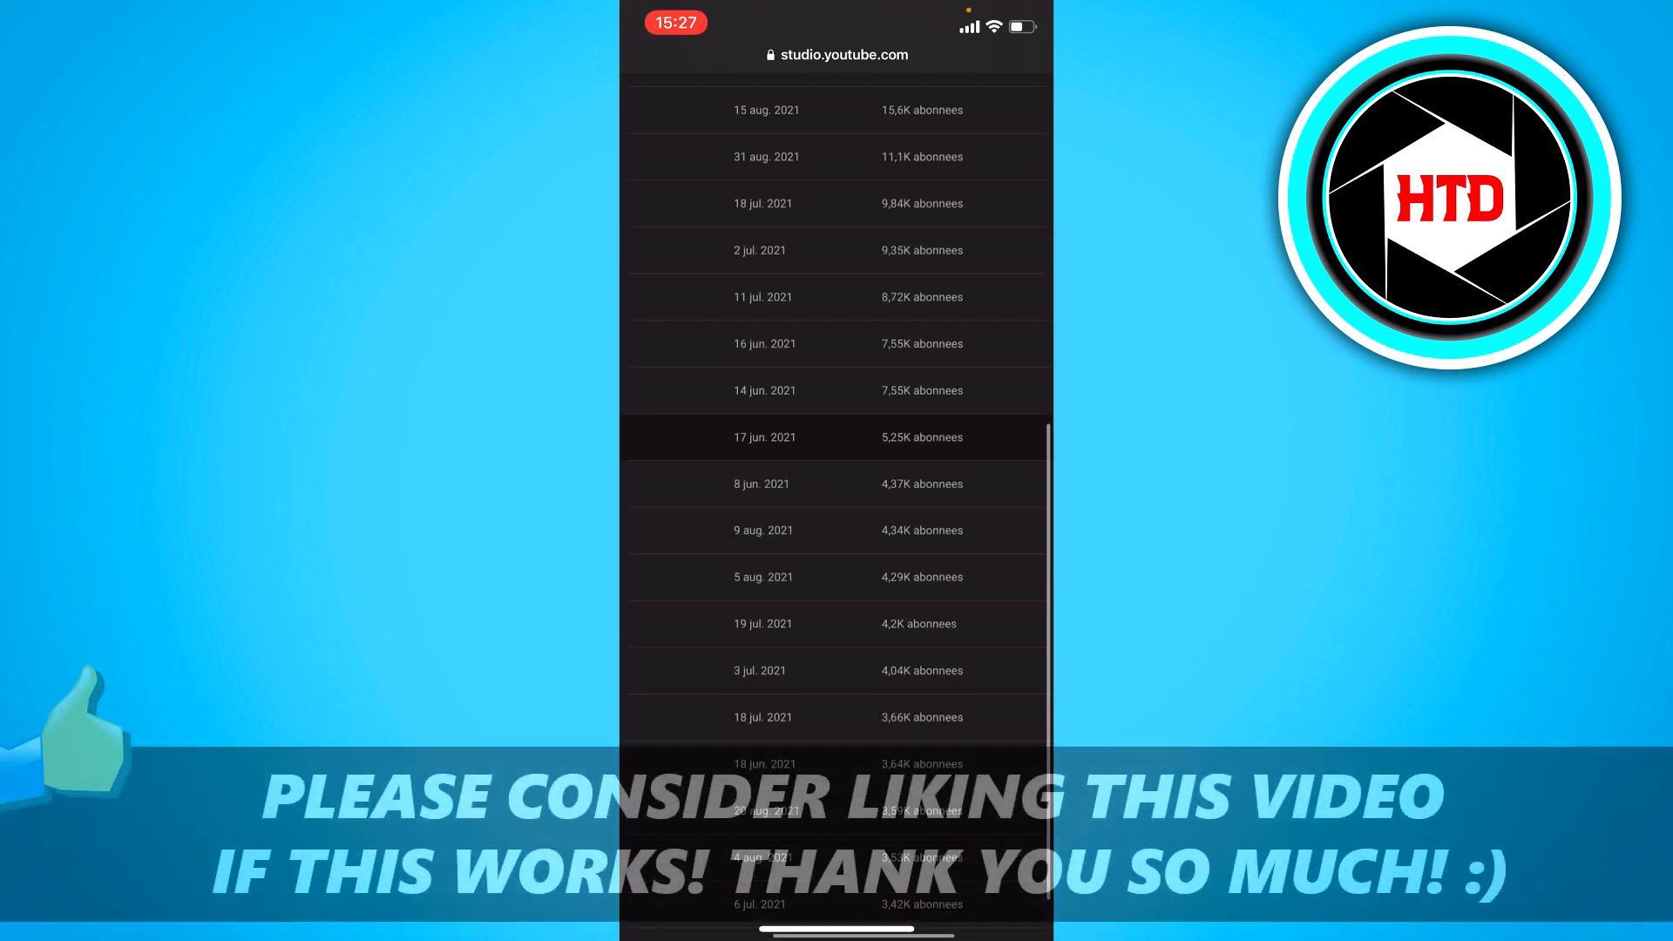
scroll("down", 3)
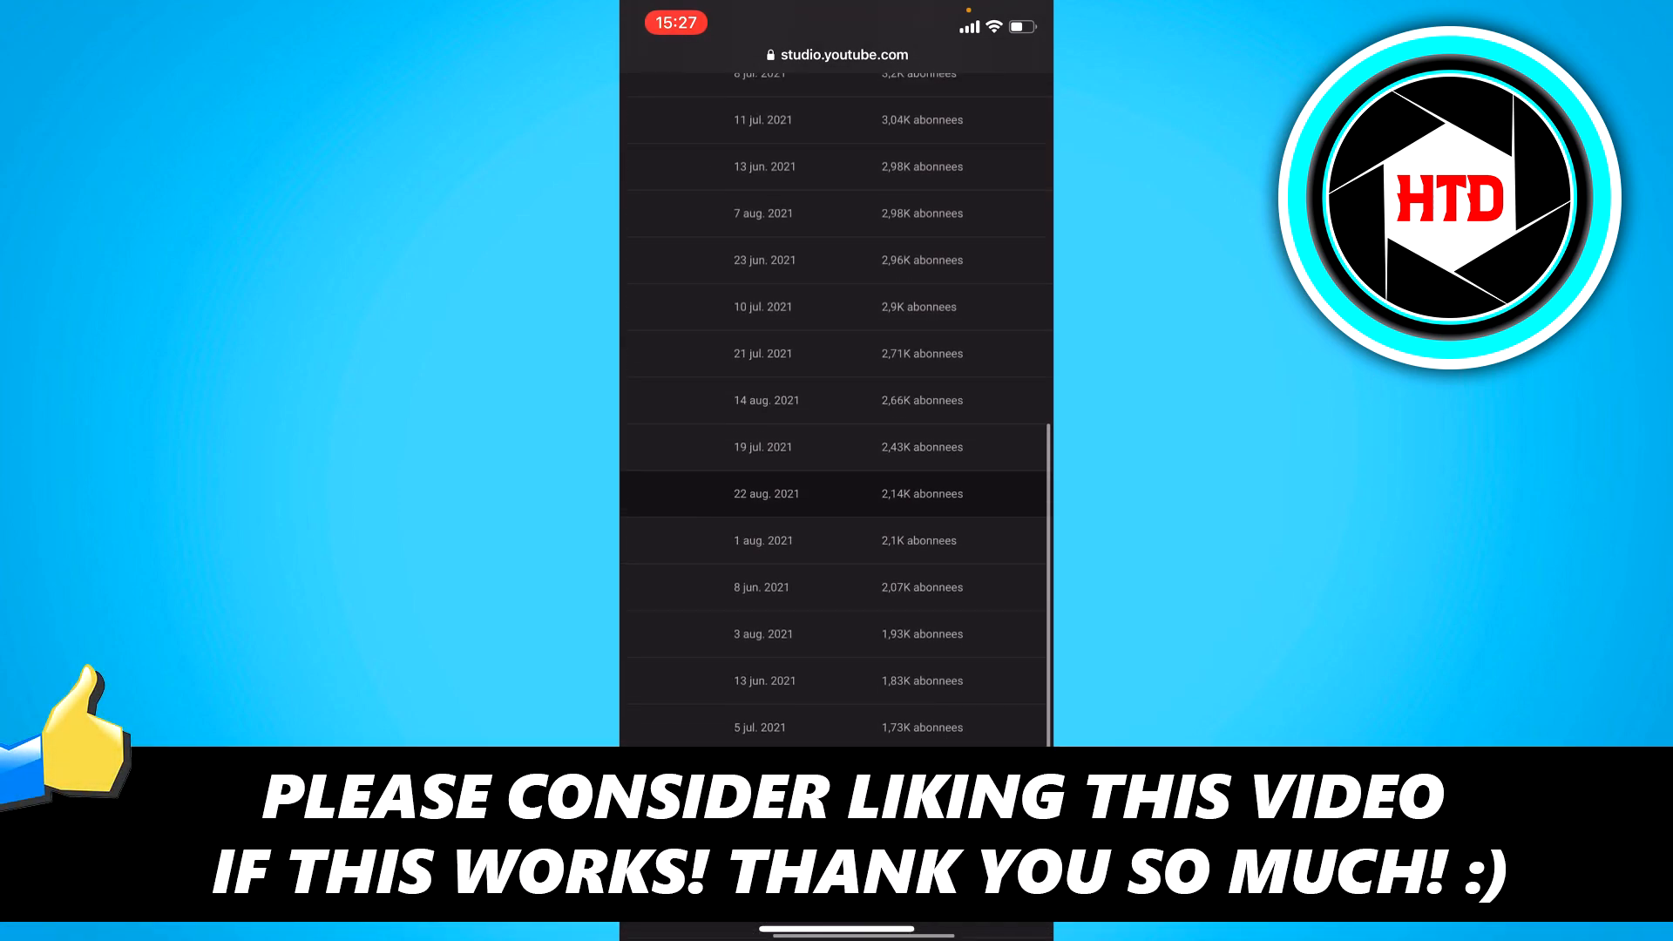
scroll("up", 3)
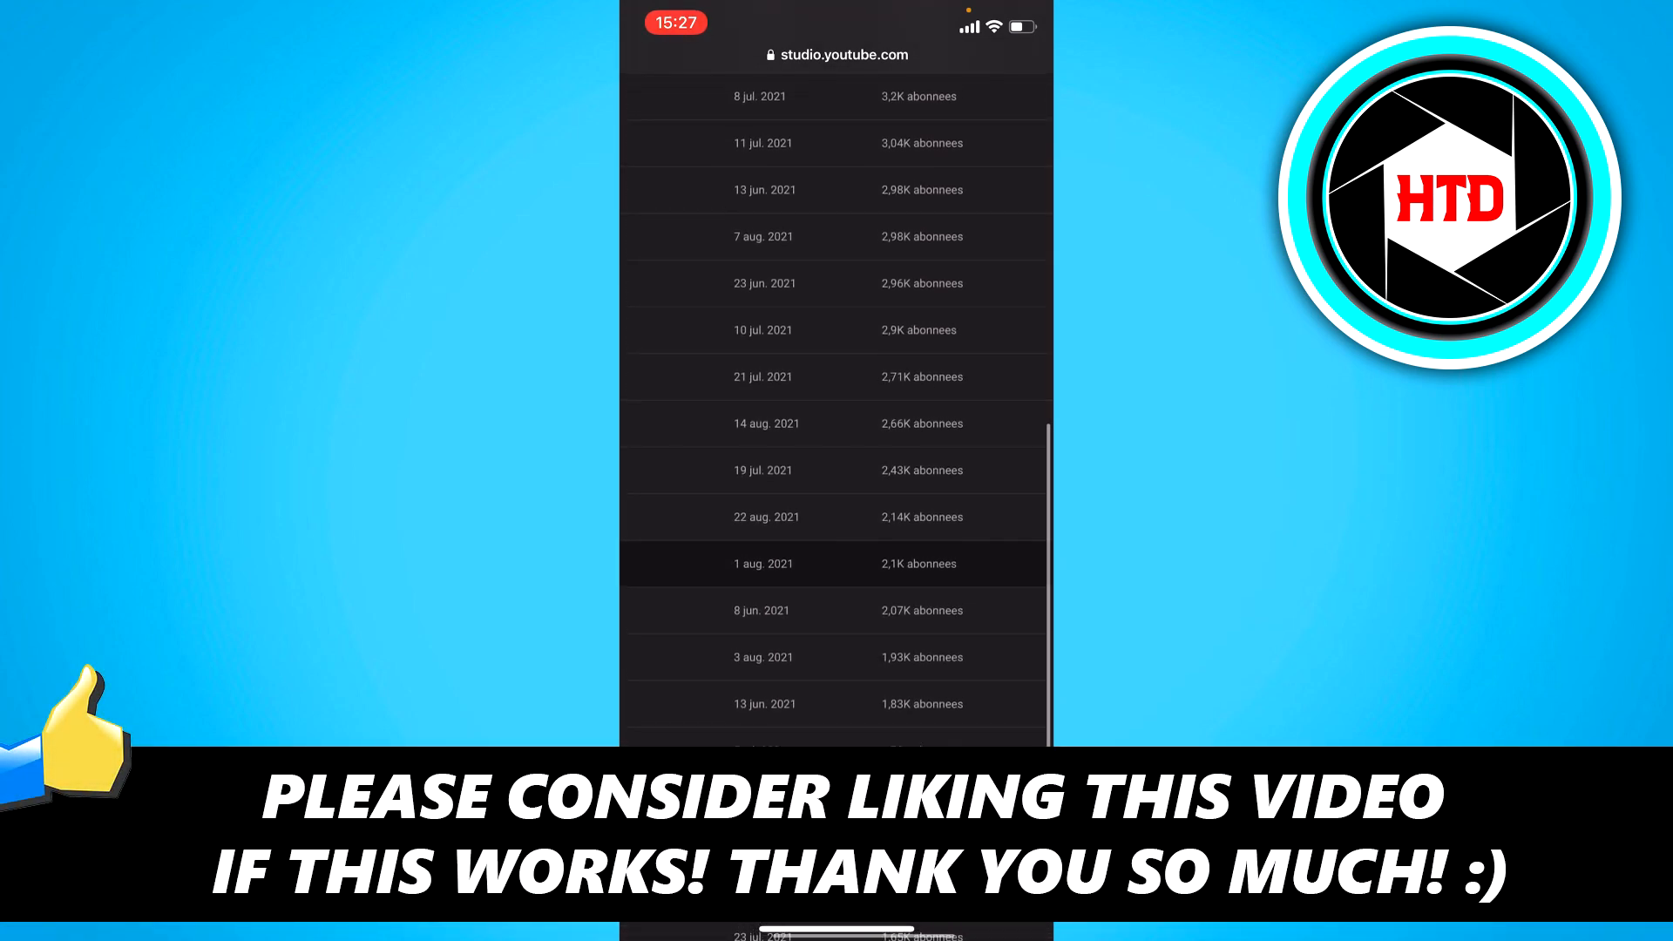
scroll("up", 3)
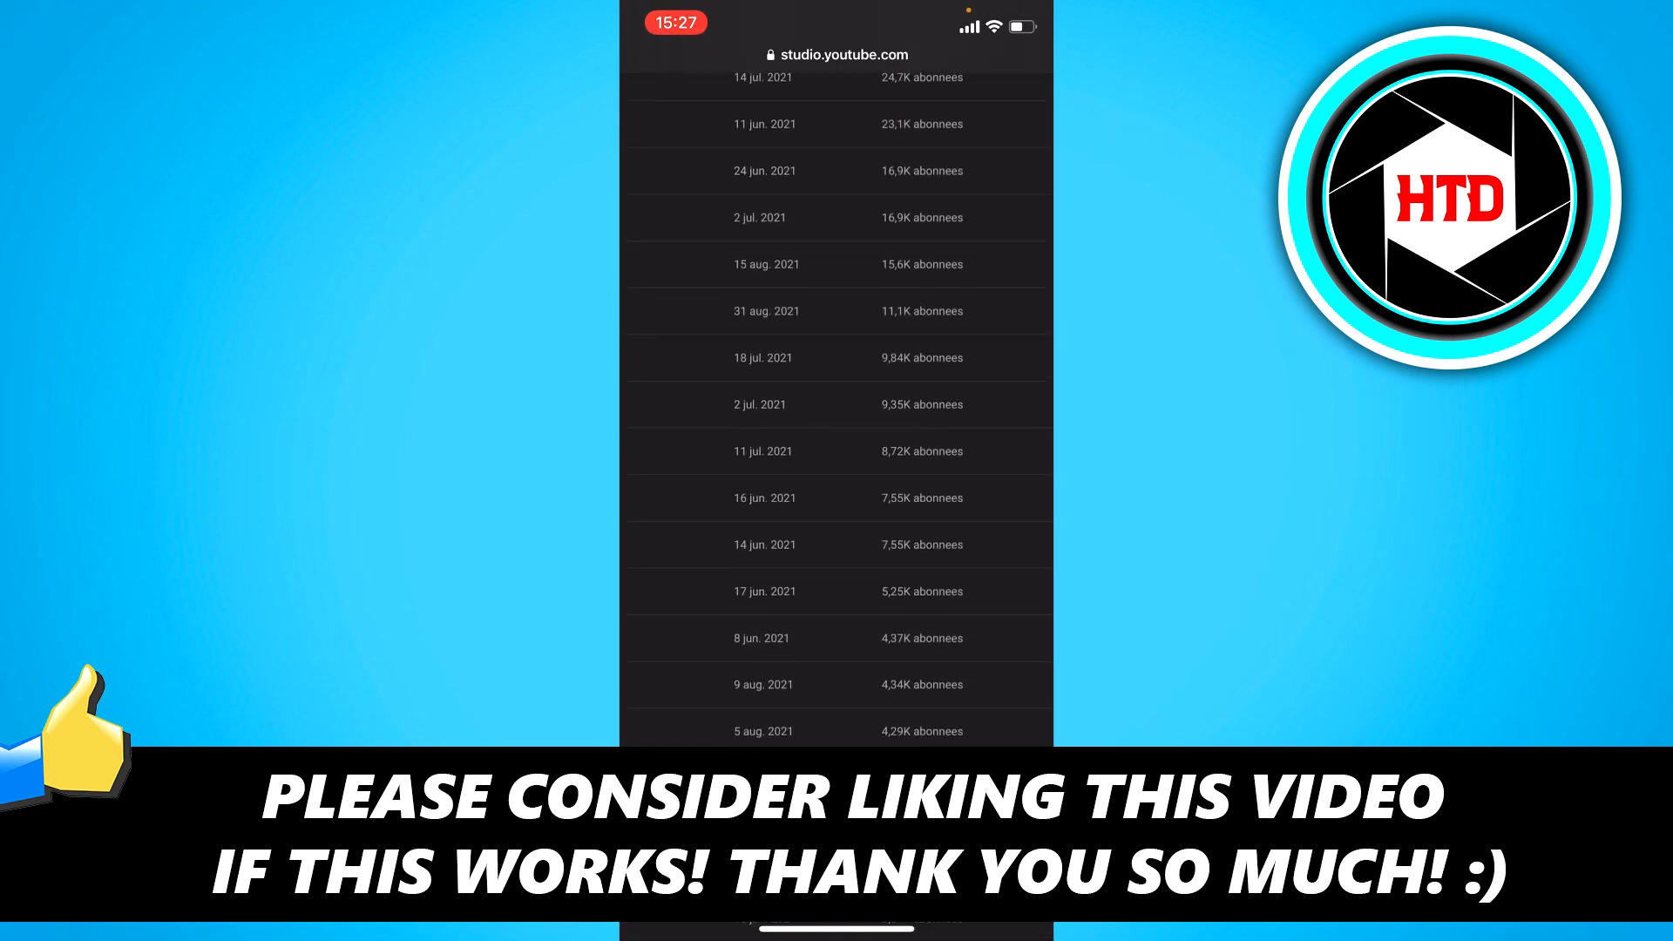